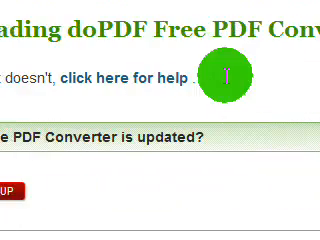
# Start downloading the free doPDF converter from its download page
pyautogui.scroll(-3)
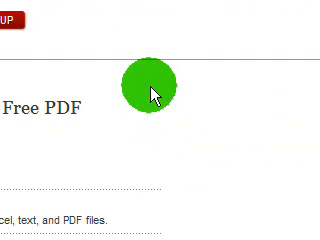
pyautogui.click(144, 90)
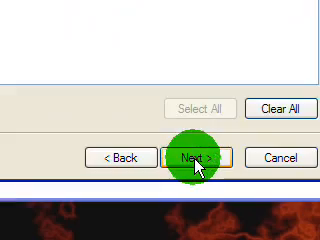
# Advance the printing wizard past picture selection and print settings with doPDF as printer
pyautogui.click(200, 160)
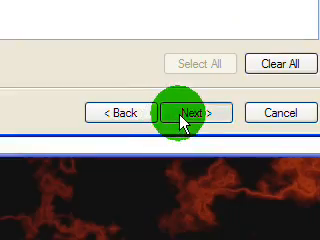
pyautogui.click(170, 112)
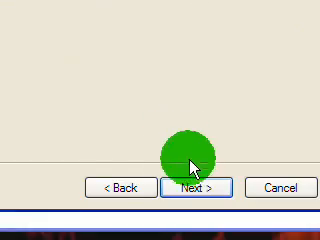
pyautogui.click(204, 188)
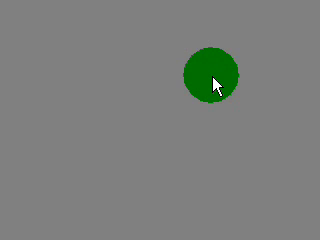
# Review the new PDF's image pages and write the note 'hope it helps and please comment,'
pyautogui.click(210, 76)
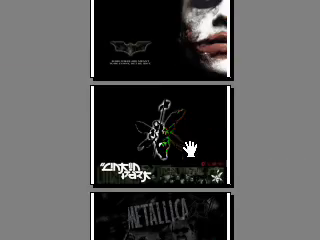
pyautogui.scroll(-3)
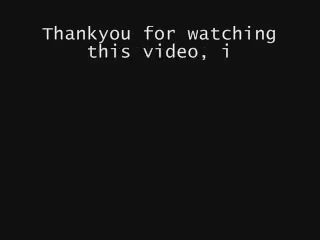
pyautogui.write('hope it helps and please comment,')
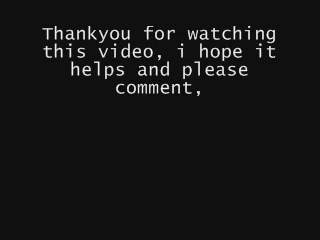